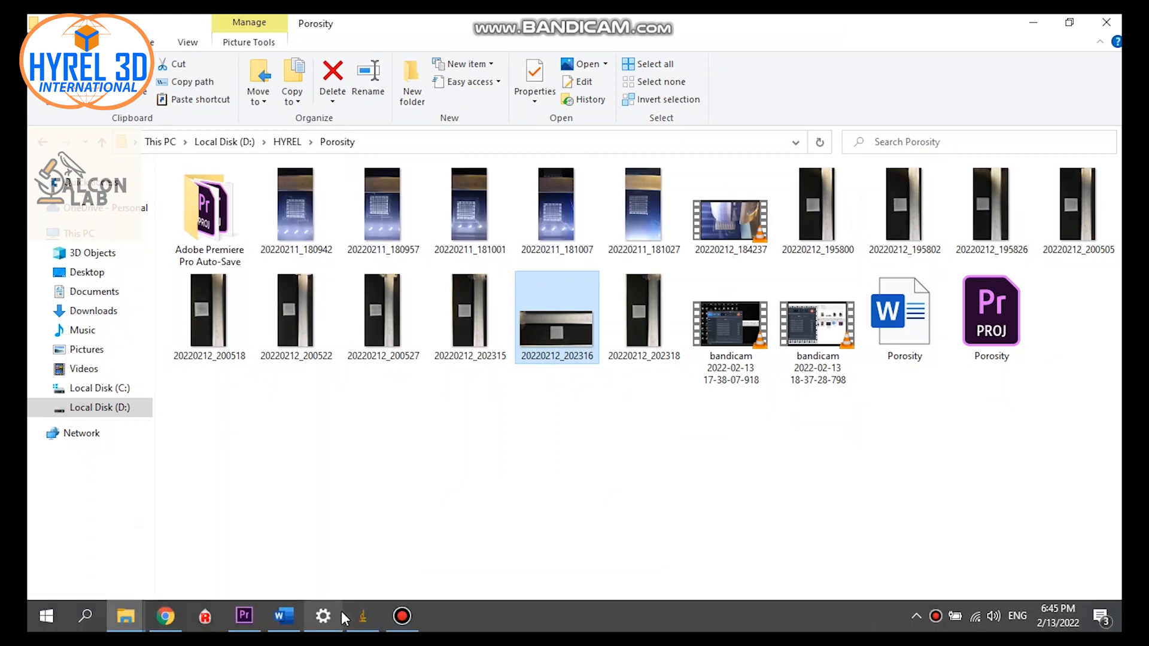
Open the scaffold photo in ImageJ for porosity analysis.
{"action": "double_click", "coordinate": [556, 316]}
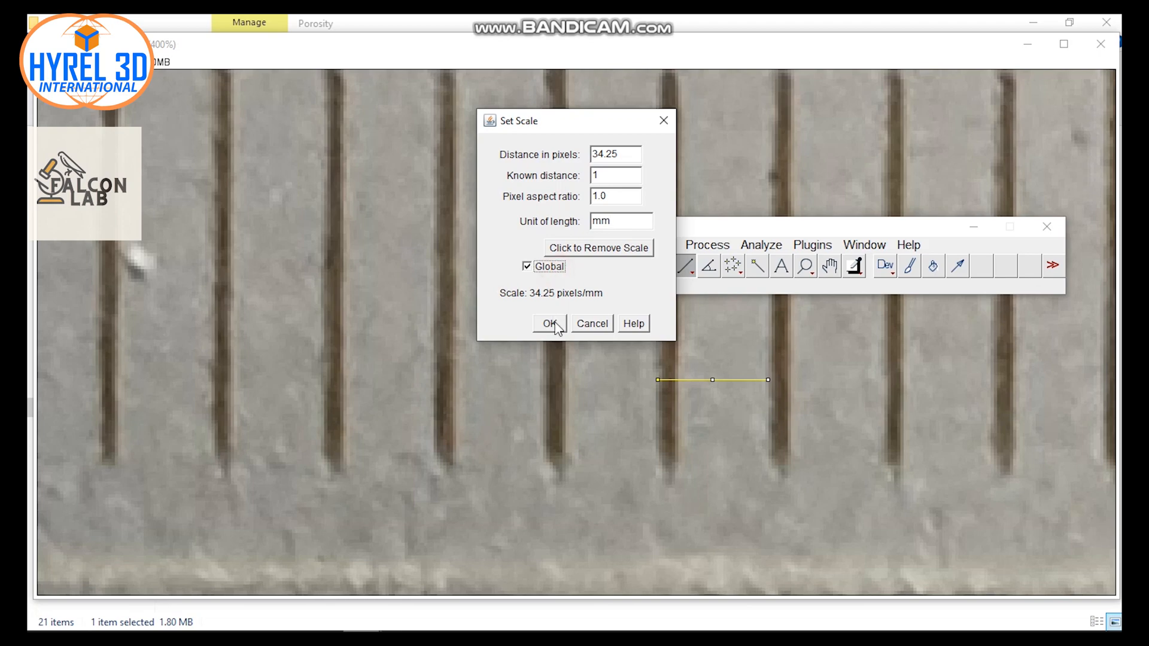
Confirm the global 34.25 px per mm calibration and convert the image to 8-bit.
{"action": "left_click", "coordinate": [548, 323]}
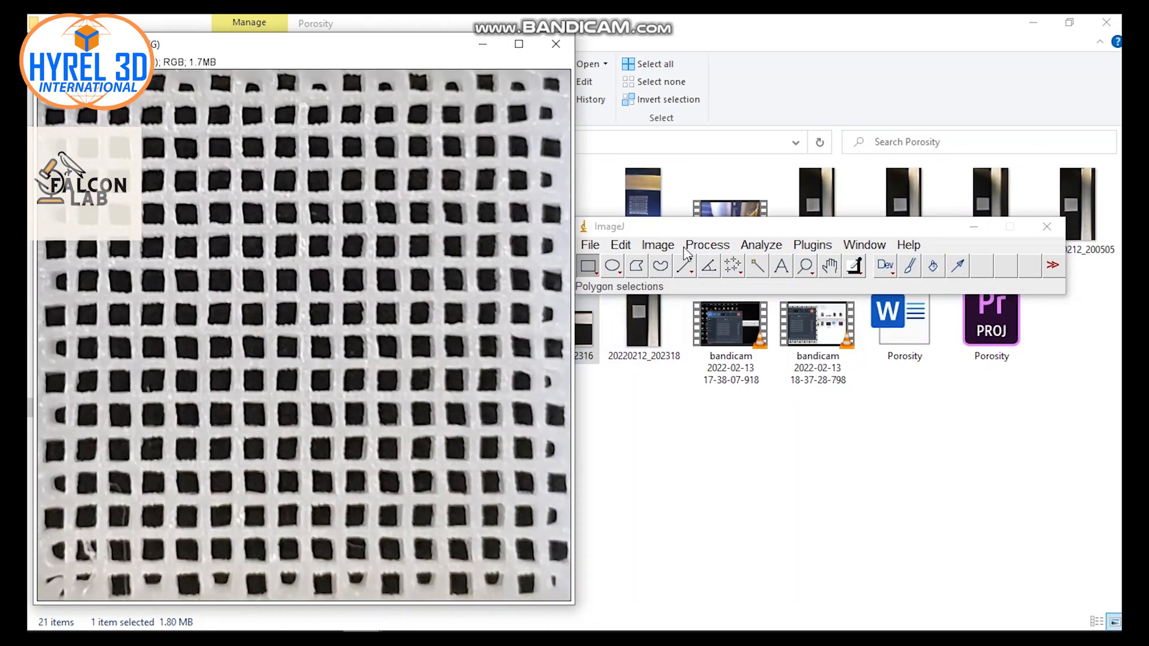
{"action": "left_click", "coordinate": [658, 245]}
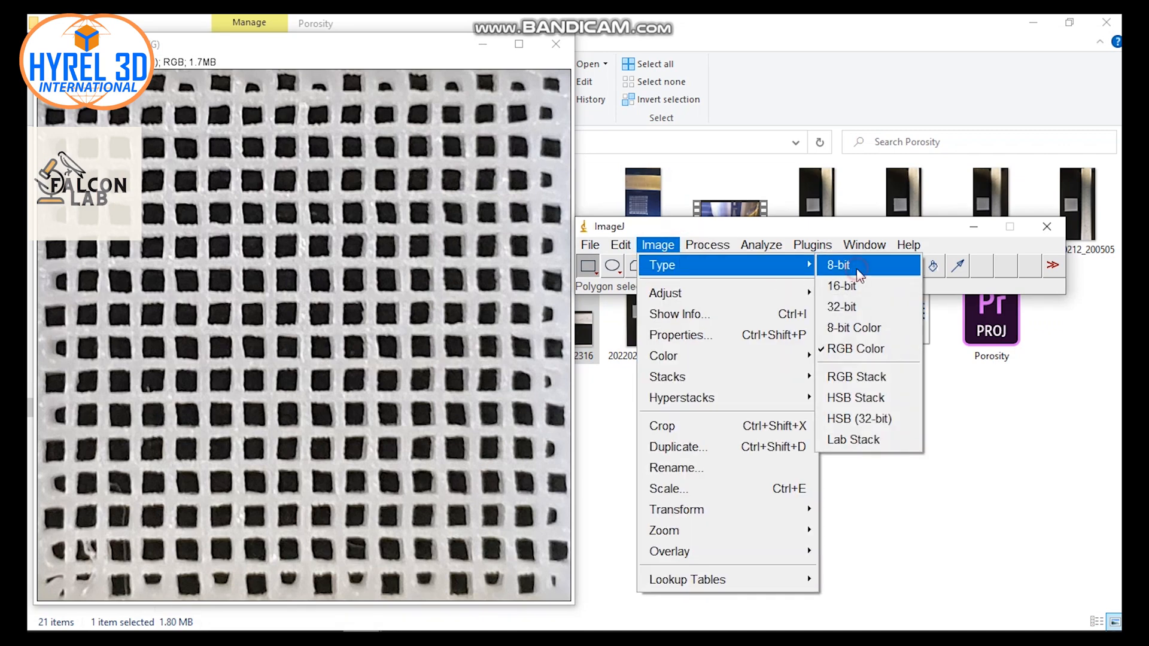
{"action": "left_click", "coordinate": [839, 265]}
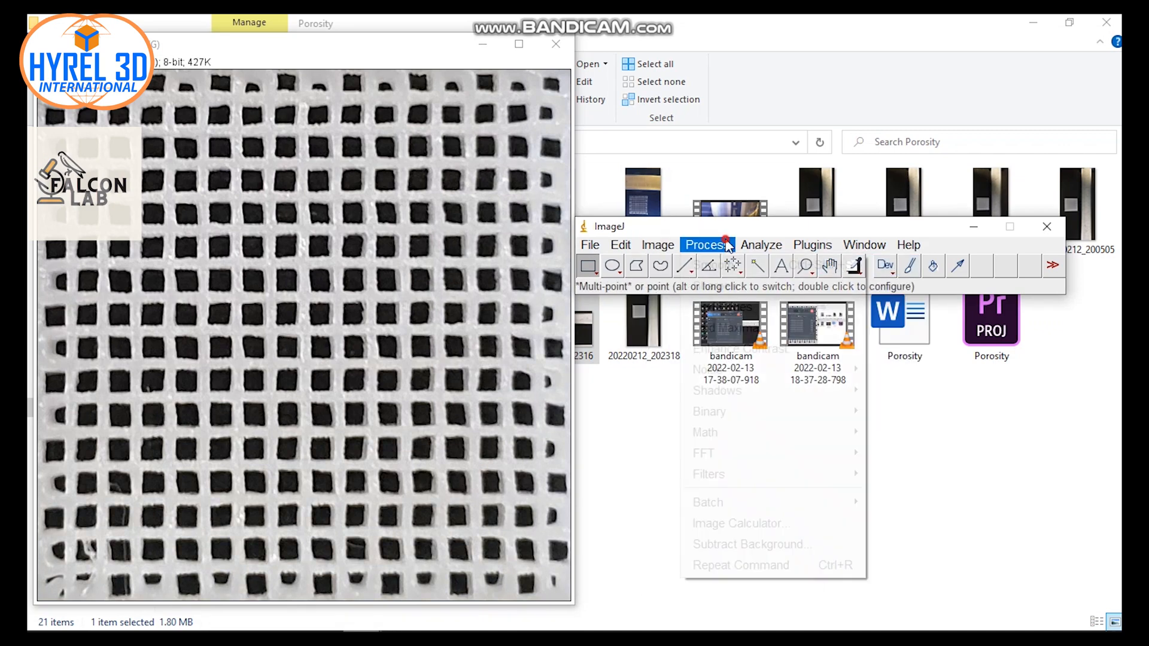
Sharpen the 8-bit scaffold image.
{"action": "left_click", "coordinate": [705, 245]}
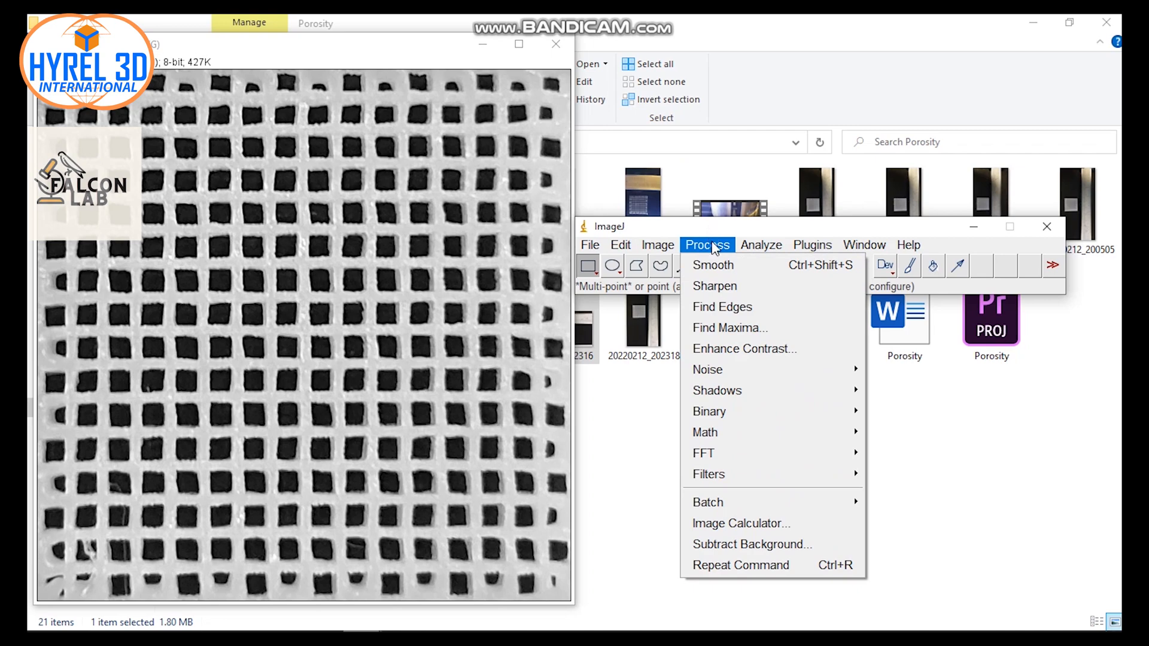
{"action": "left_click", "coordinate": [714, 286]}
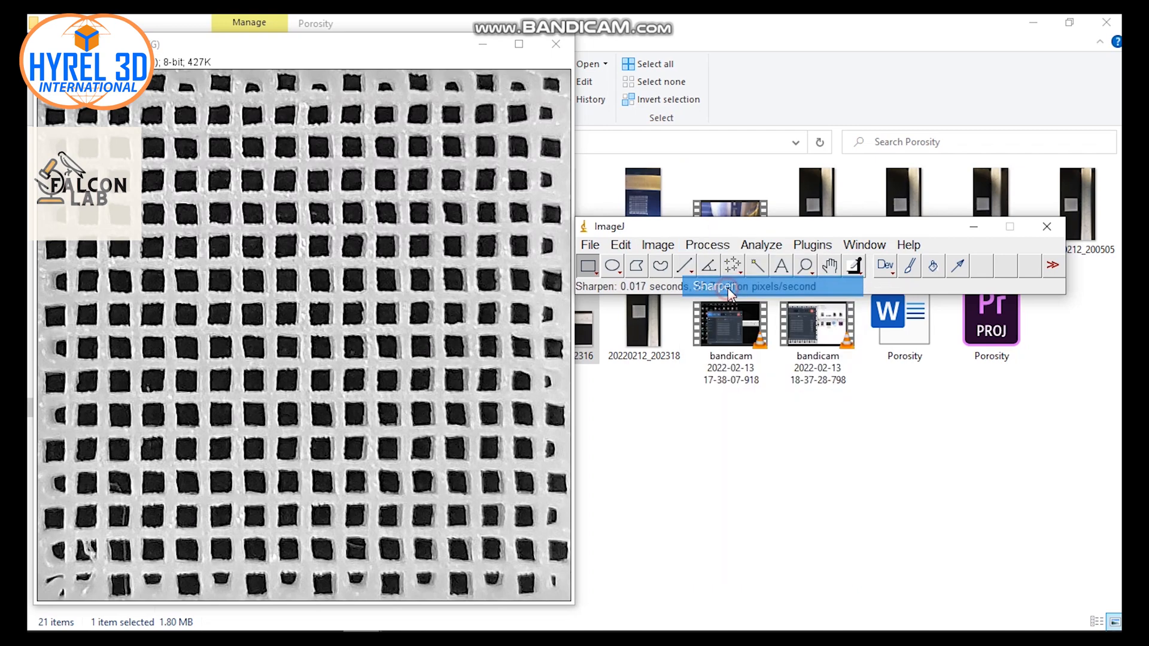
{"action": "left_click", "coordinate": [657, 245]}
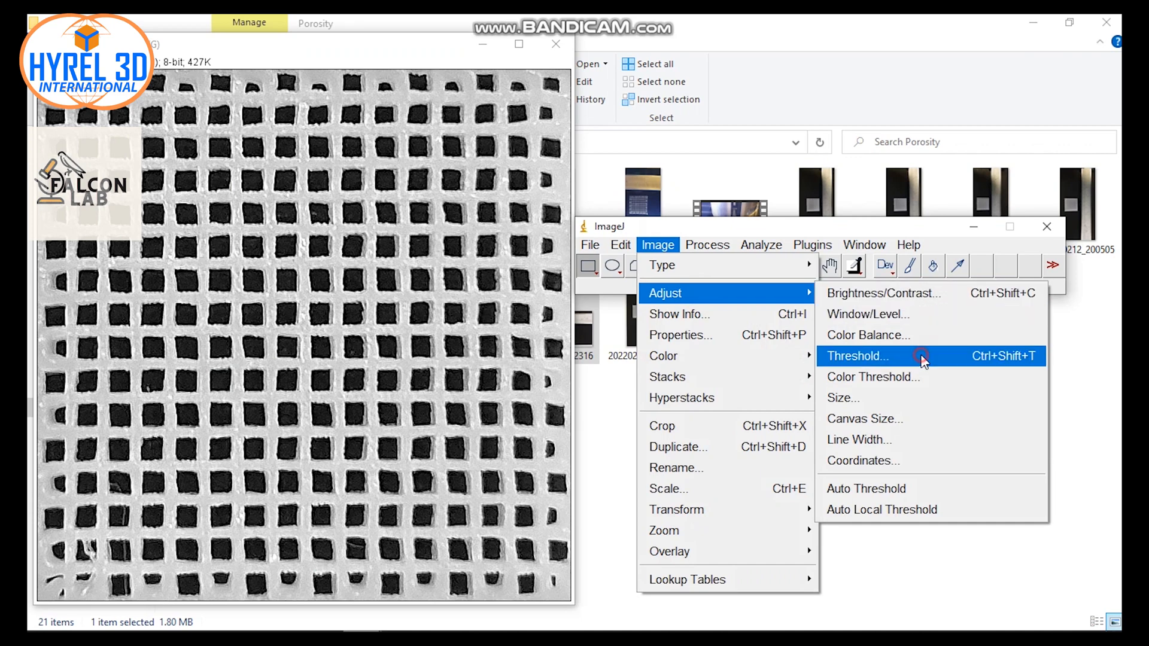
Open the Threshold tool on the sharpened scaffold image.
{"action": "left_click", "coordinate": [856, 356]}
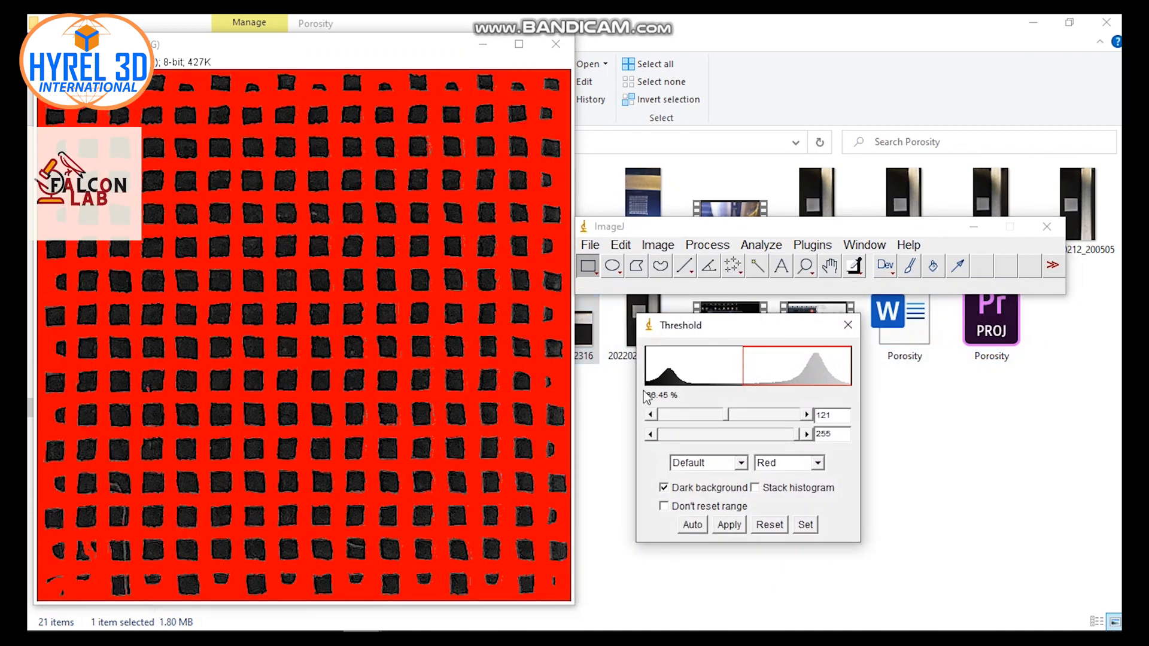
{"action": "mouse_move", "coordinate": [730, 424]}
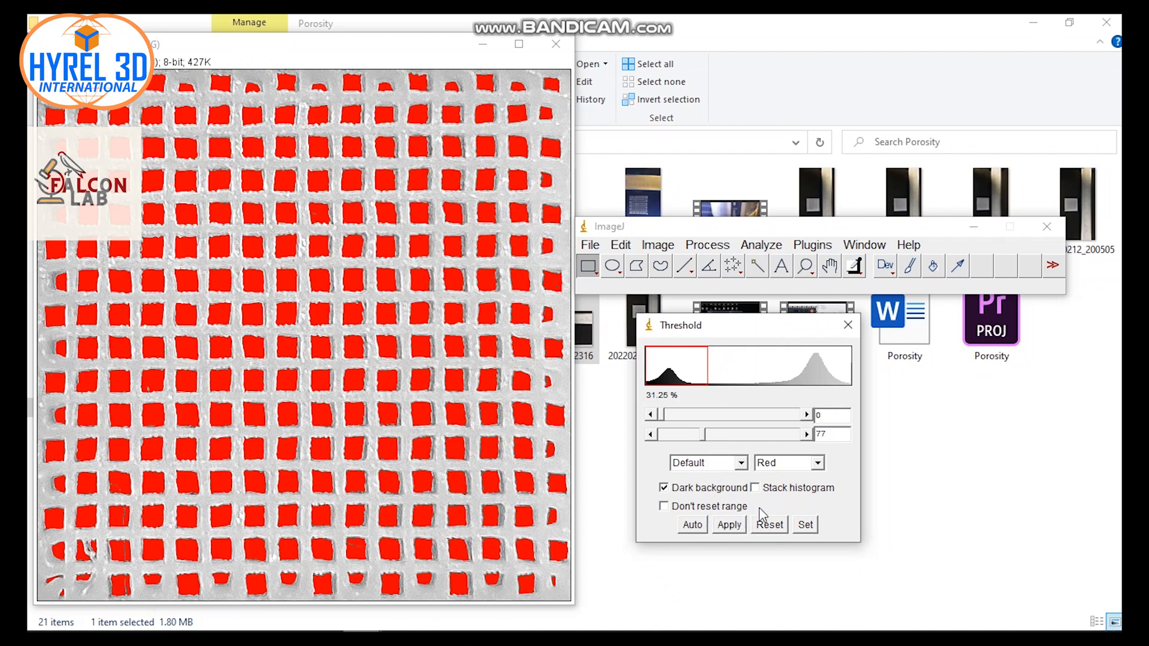
Open the Analyze Particles dialog from the Analyze menu.
{"action": "left_click", "coordinate": [761, 245]}
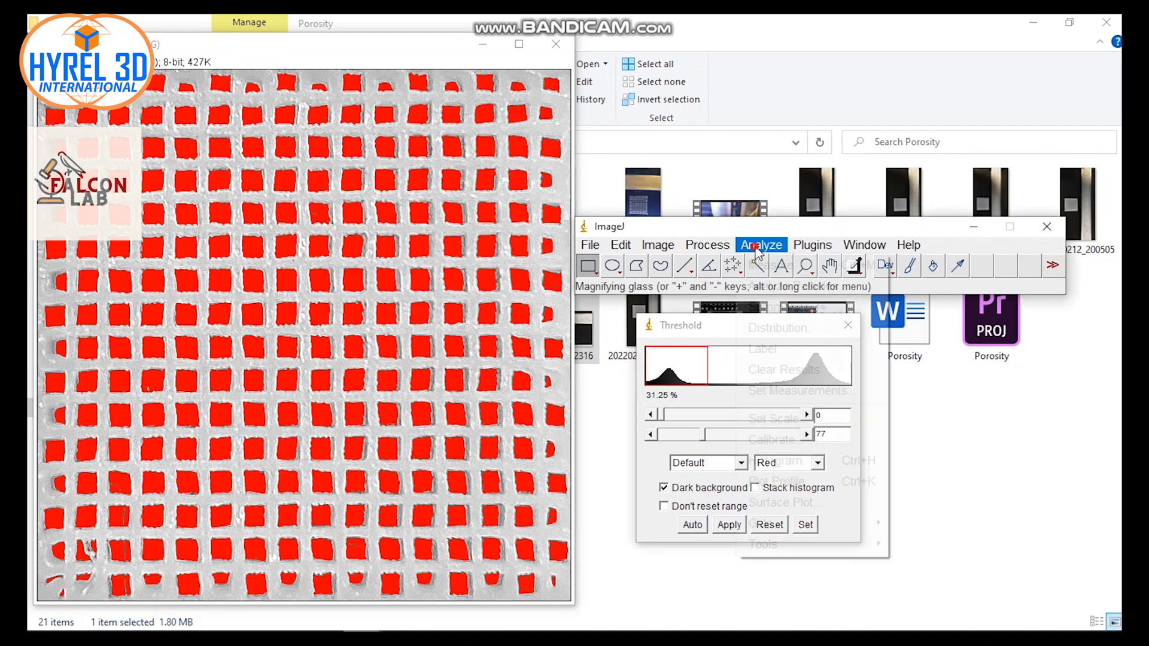
{"action": "left_click", "coordinate": [761, 244]}
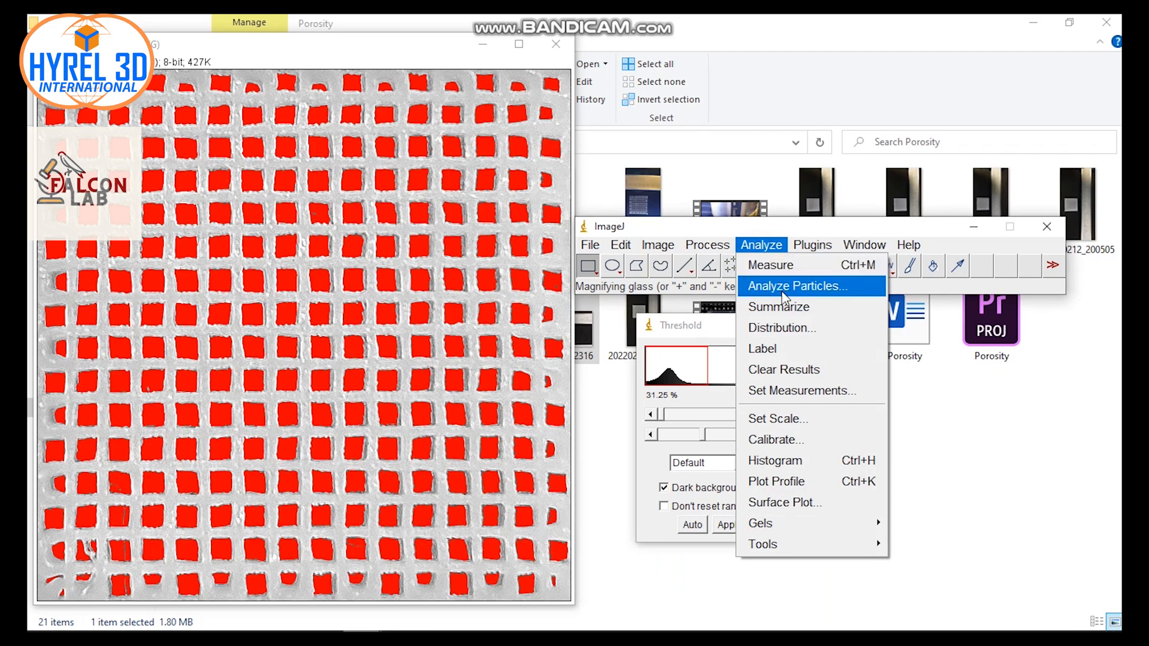
{"action": "left_click", "coordinate": [797, 286]}
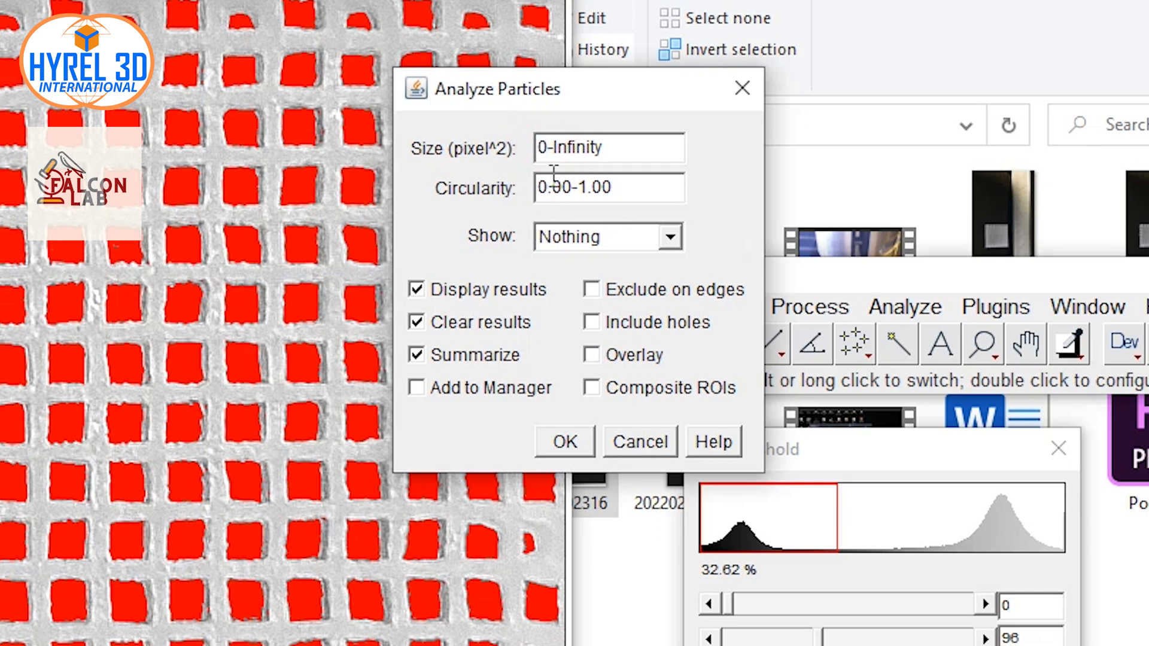
Run particle analysis with Outlines shown, edge pores excluded, holes included, results kept on.
{"action": "left_click", "coordinate": [608, 187]}
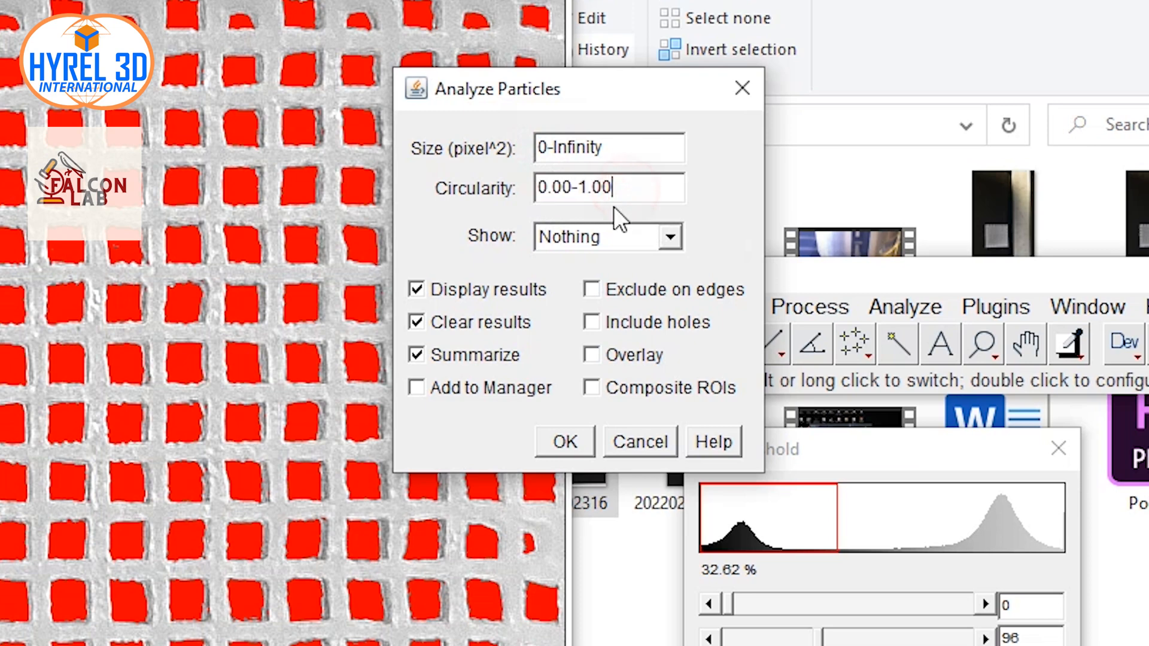
{"action": "mouse_move", "coordinate": [623, 249]}
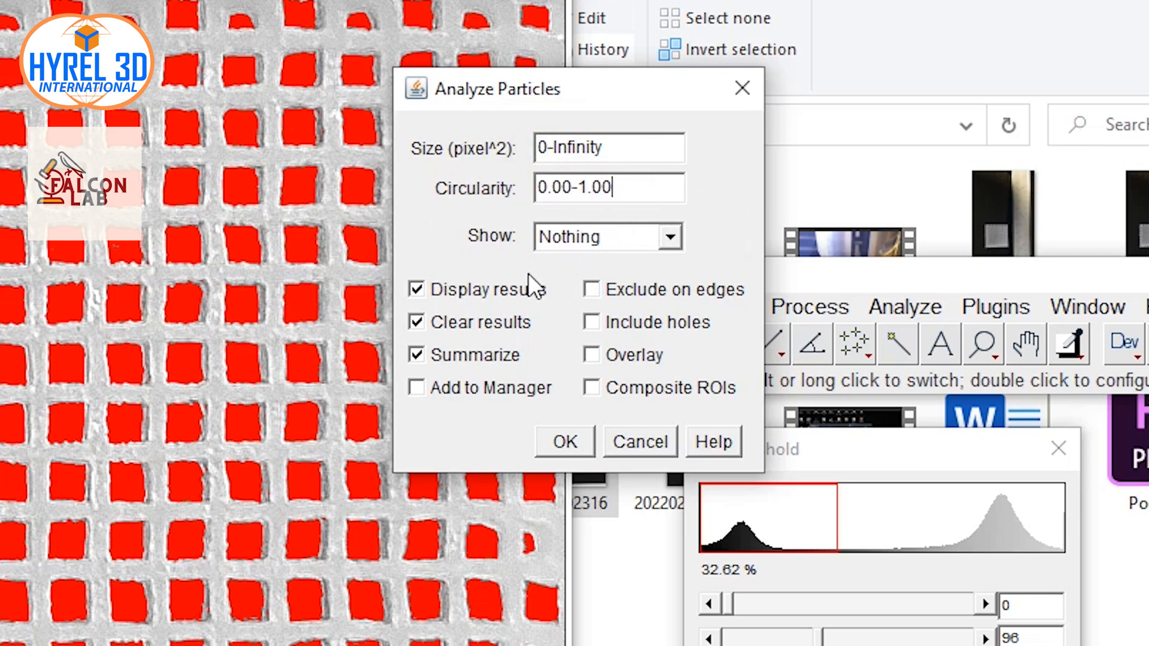
{"action": "mouse_move", "coordinate": [594, 249]}
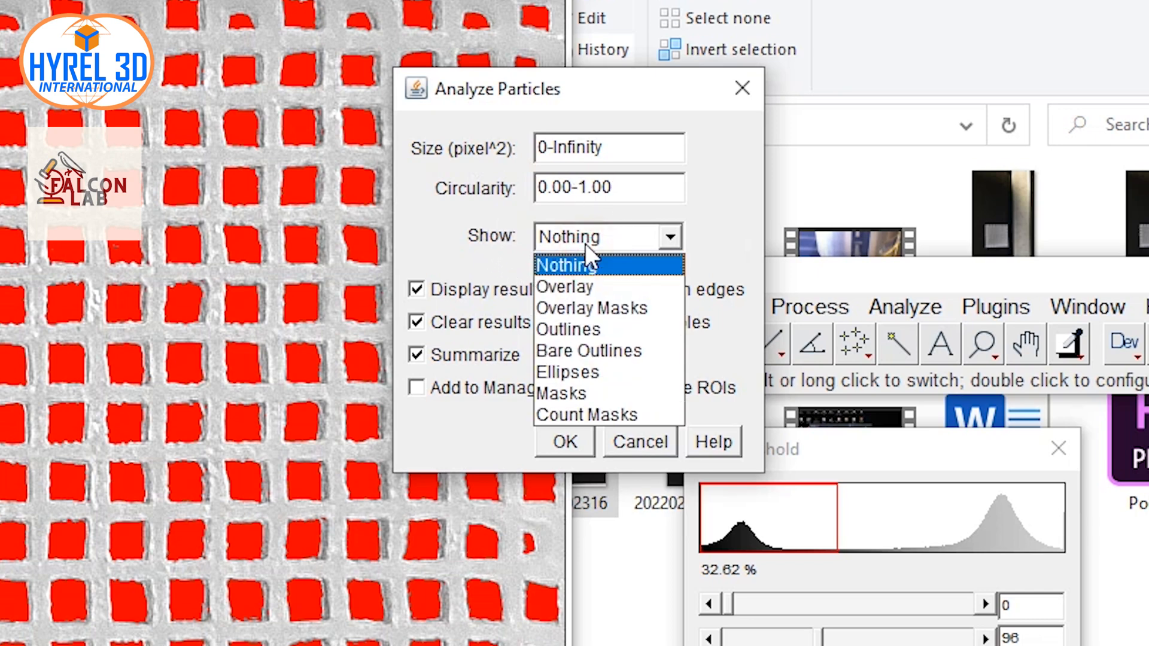
{"action": "left_click", "coordinate": [569, 330]}
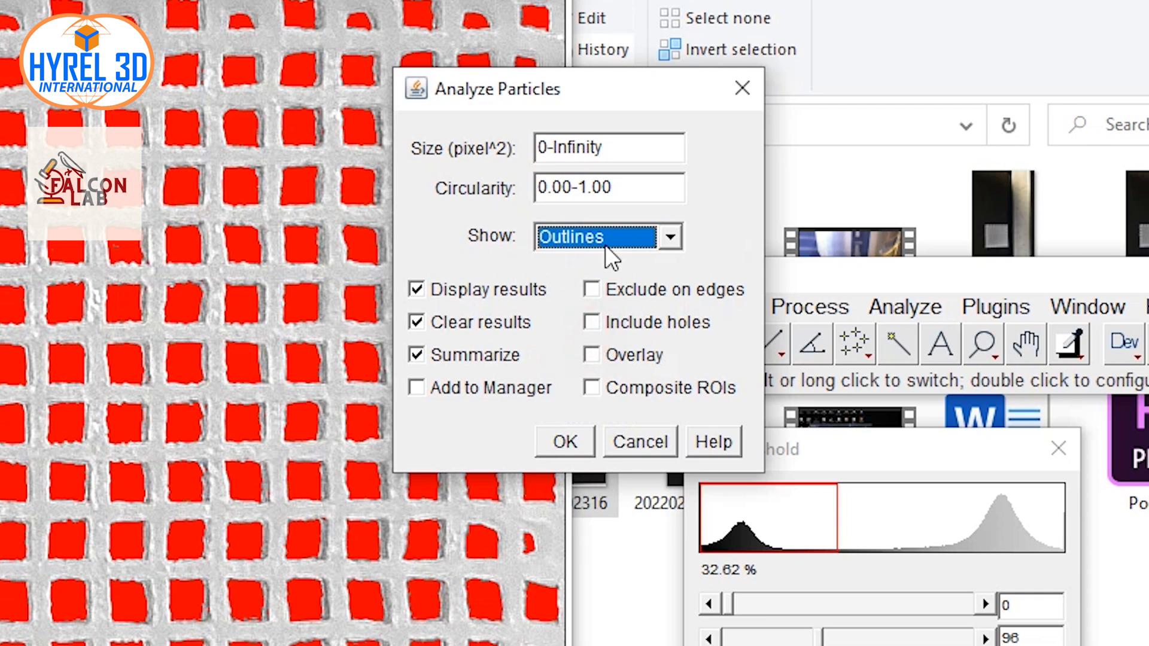
{"action": "mouse_move", "coordinate": [597, 297]}
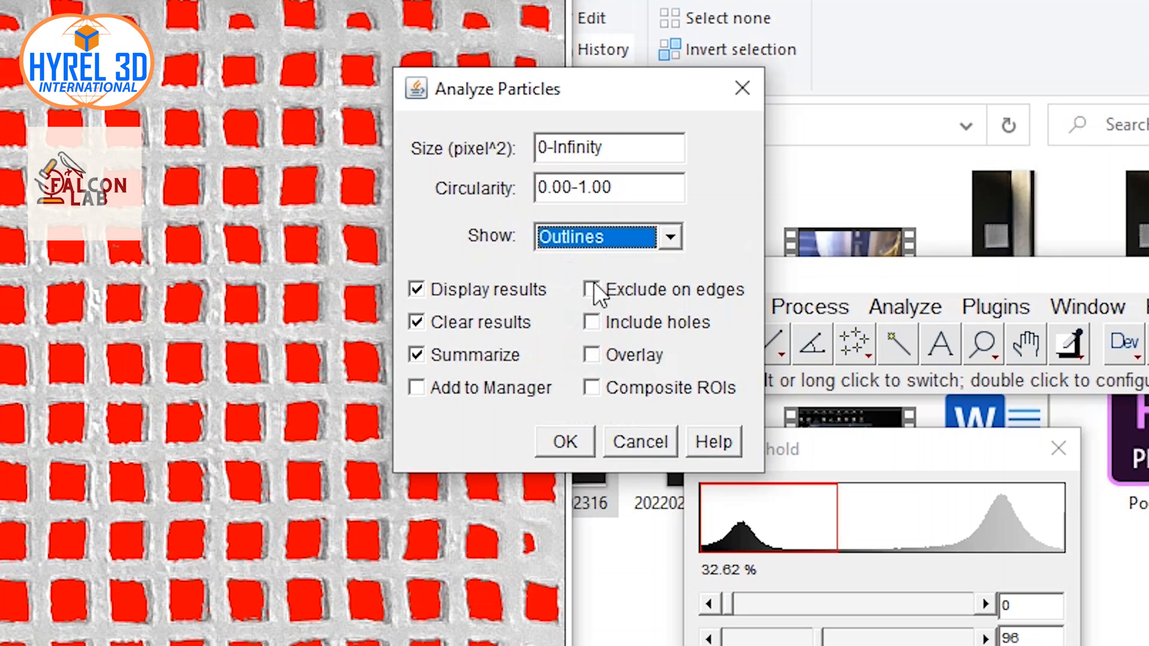
{"action": "left_click", "coordinate": [591, 289]}
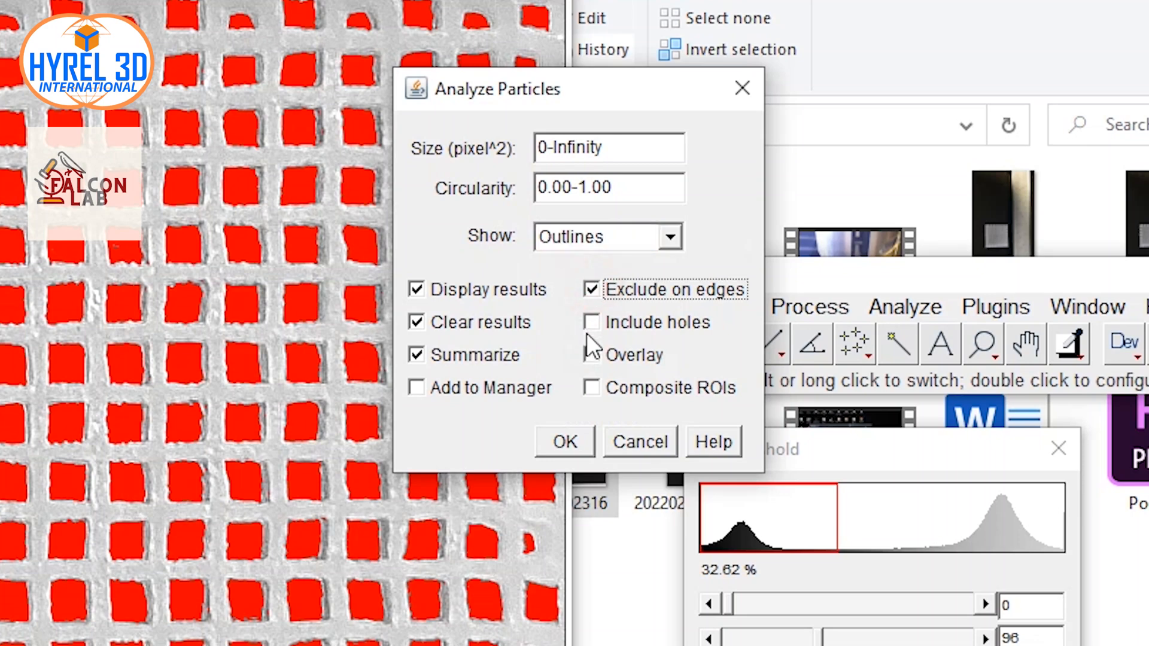
{"action": "left_click", "coordinate": [592, 322]}
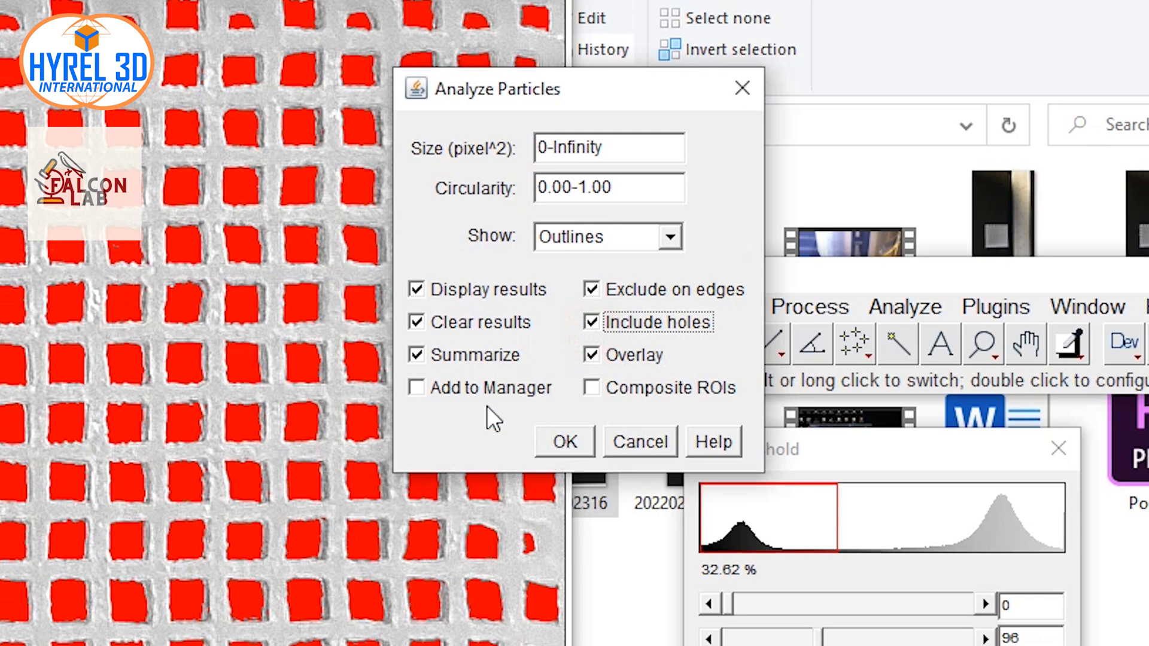
{"action": "left_click", "coordinate": [416, 288]}
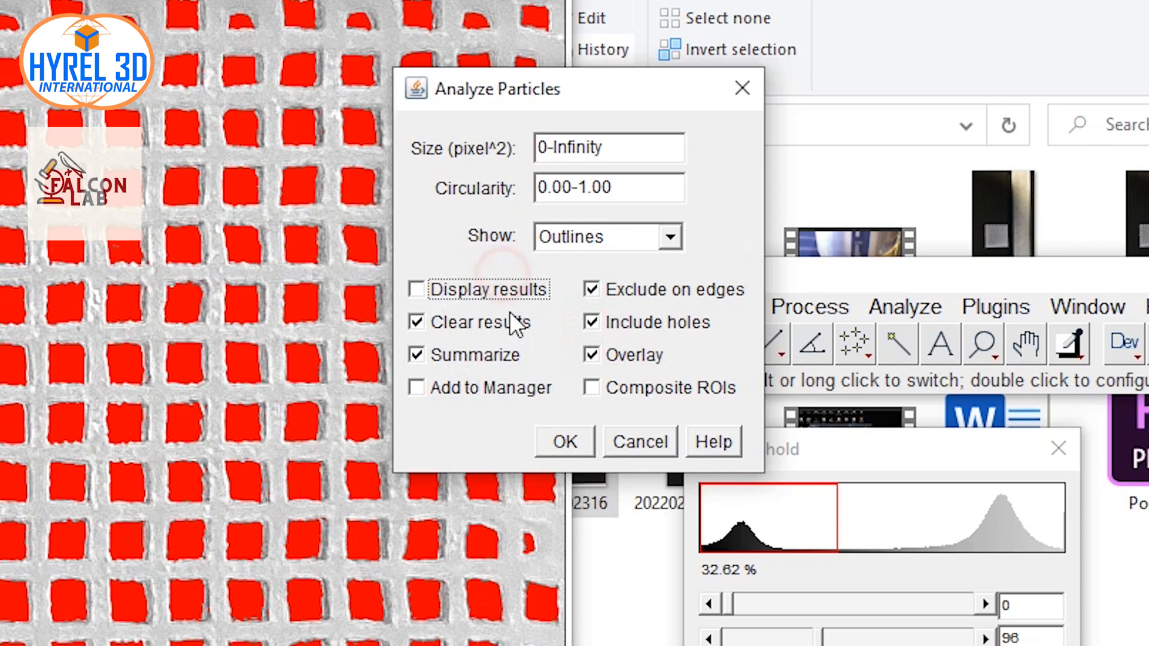
{"action": "left_click", "coordinate": [417, 288]}
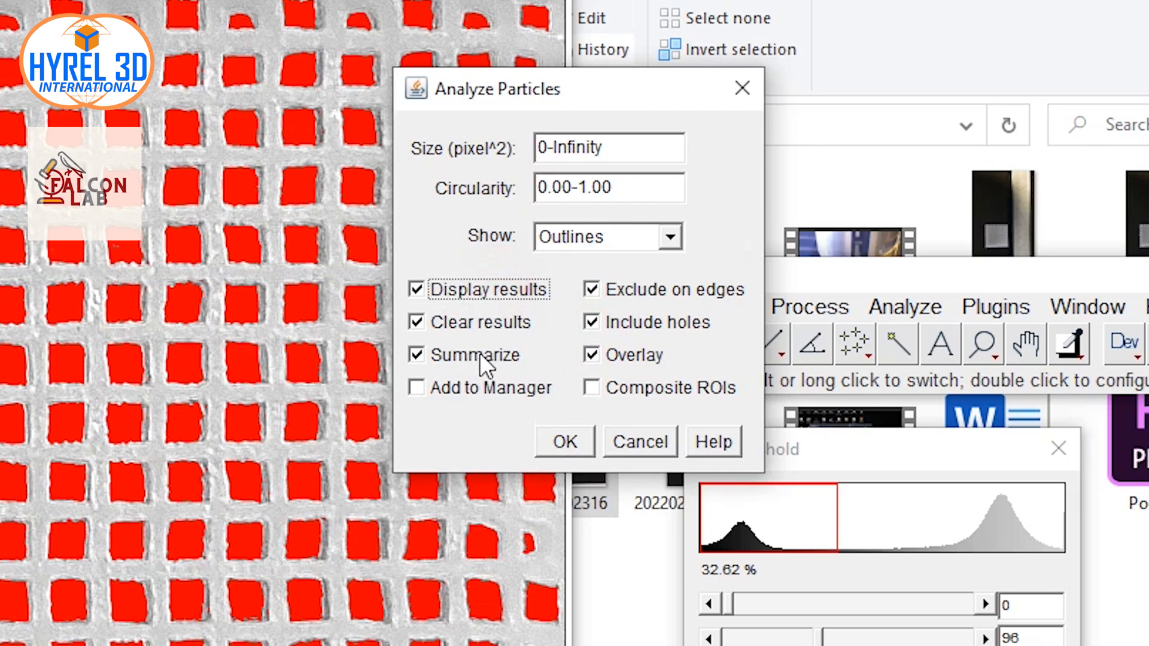
{"action": "left_click", "coordinate": [563, 441]}
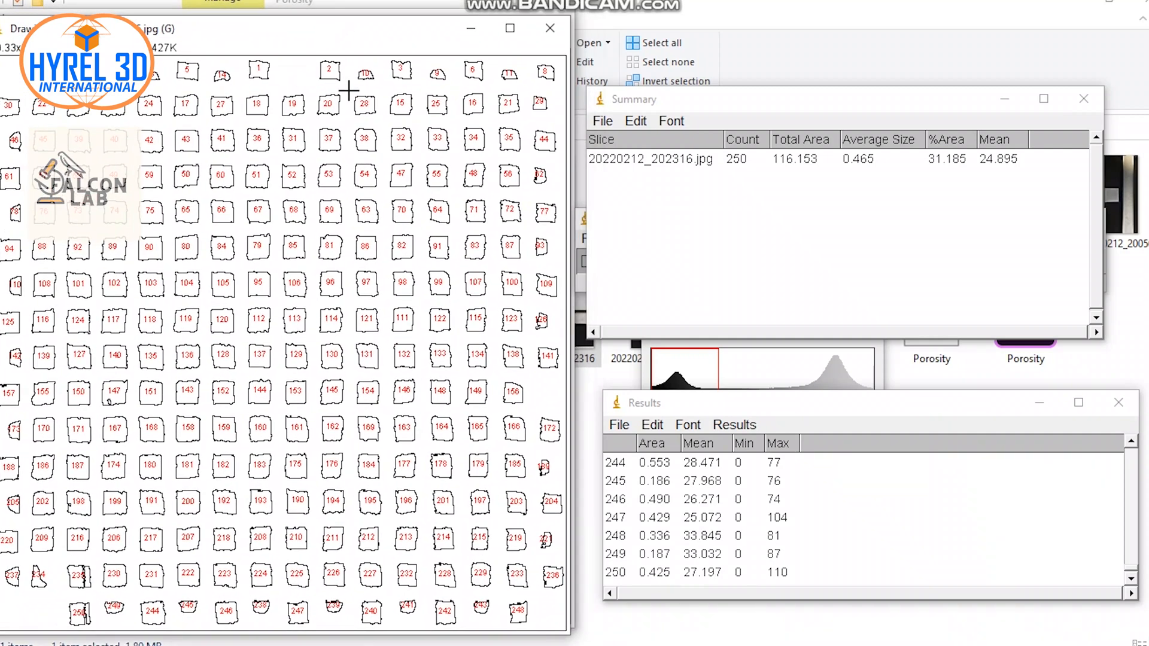
{"action": "mouse_move", "coordinate": [614, 240]}
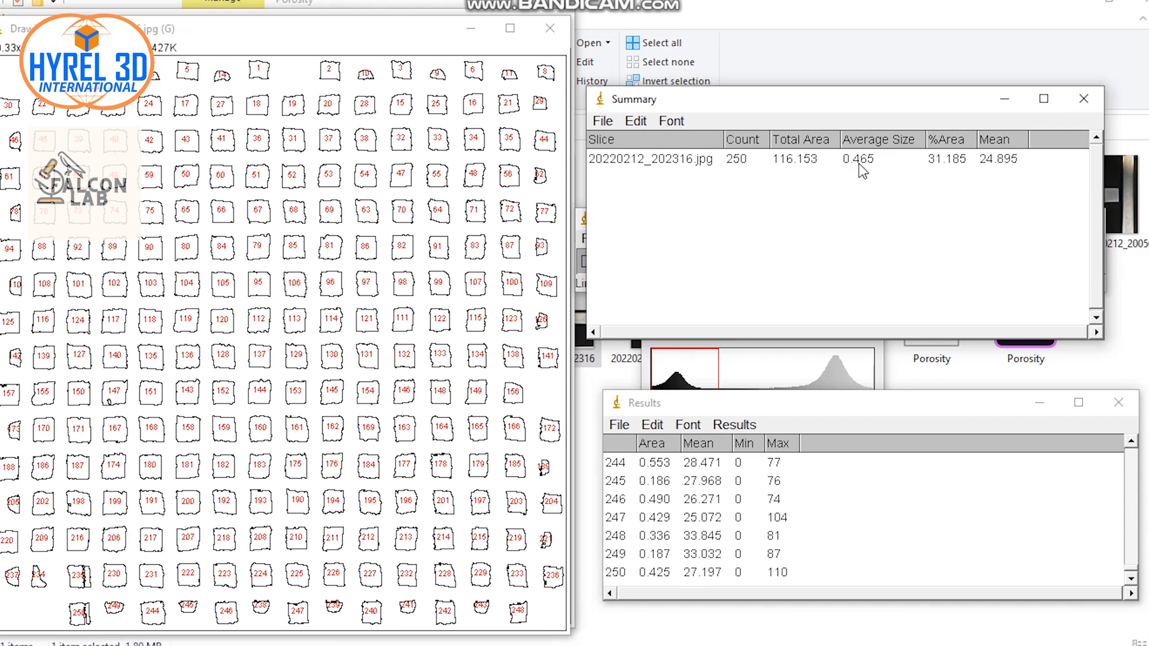
{"action": "mouse_move", "coordinate": [859, 160]}
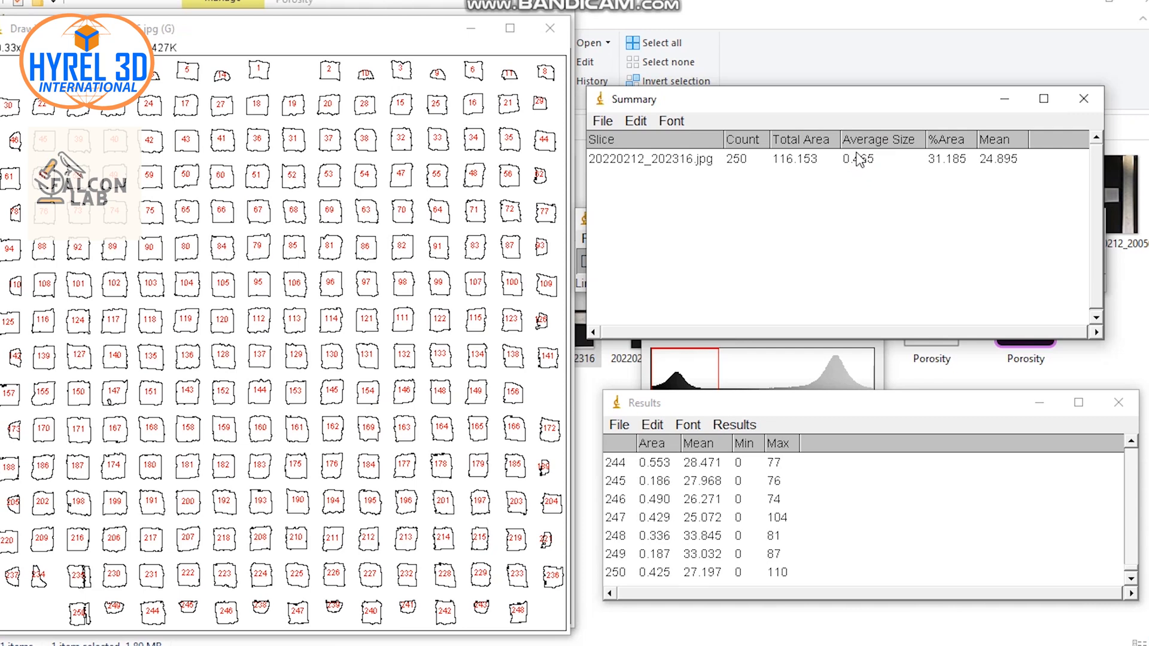
{"action": "mouse_move", "coordinate": [859, 156]}
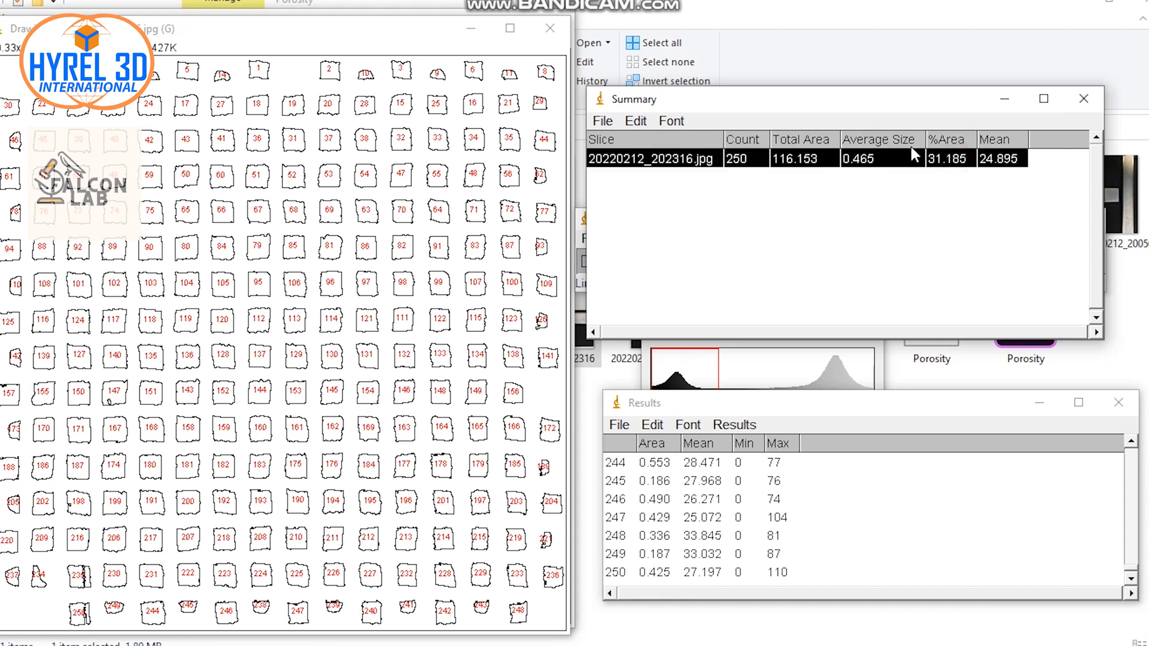
{"action": "mouse_move", "coordinate": [954, 180]}
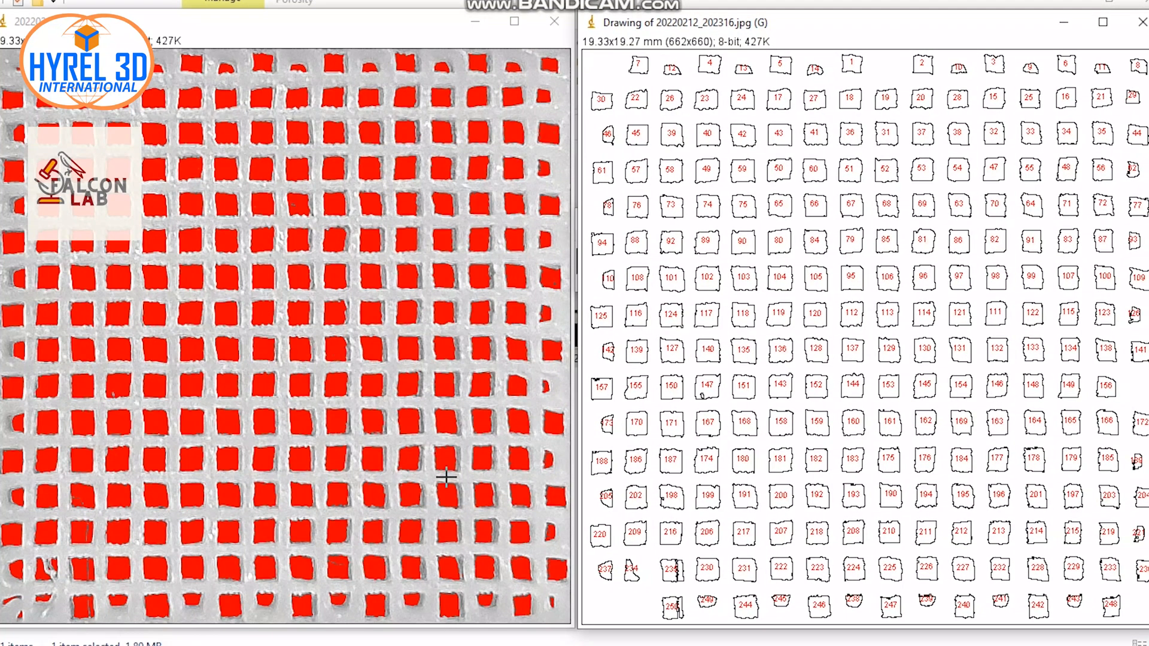
{"action": "mouse_move", "coordinate": [421, 481]}
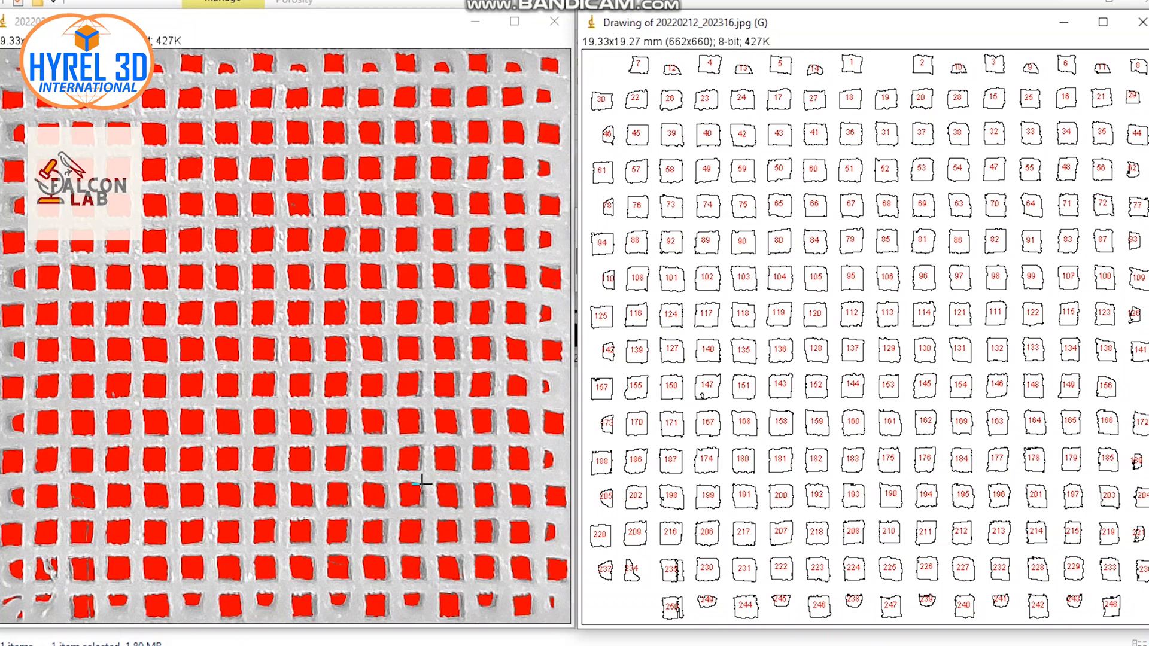
{"action": "mouse_move", "coordinate": [409, 415]}
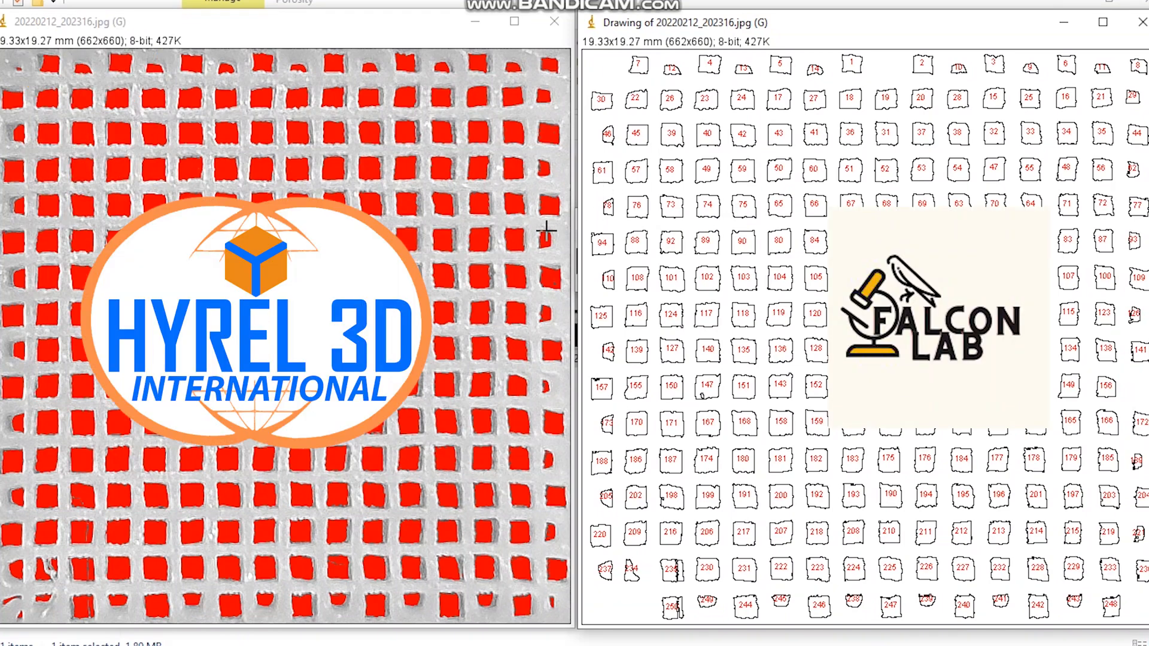
{"action": "mouse_move", "coordinate": [522, 330]}
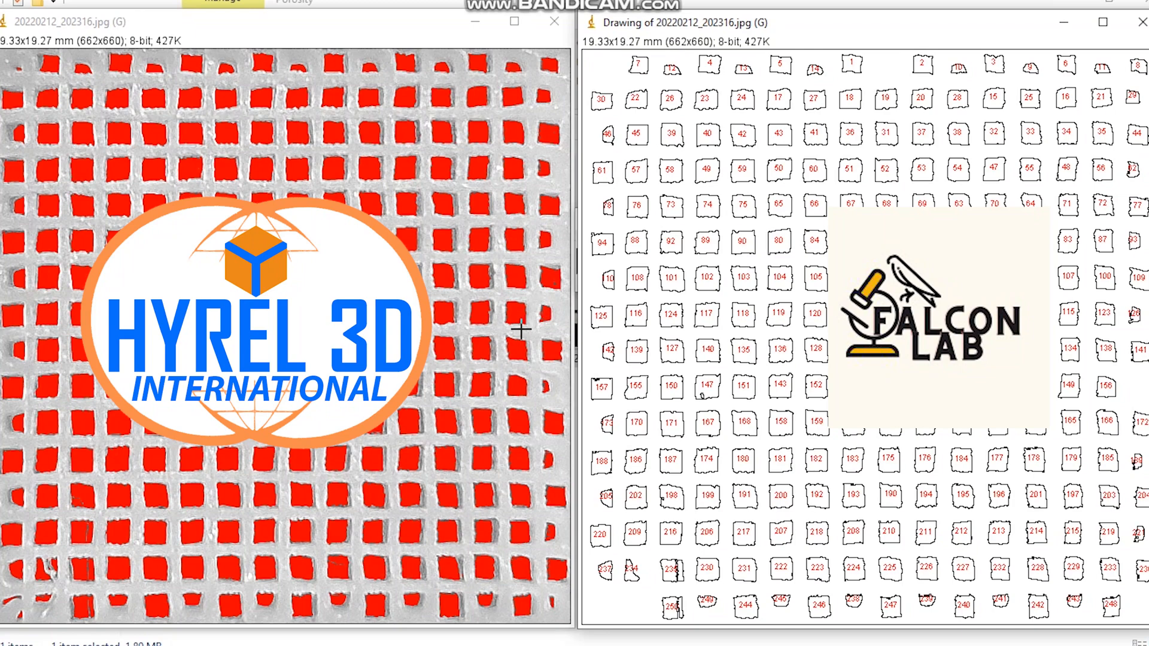